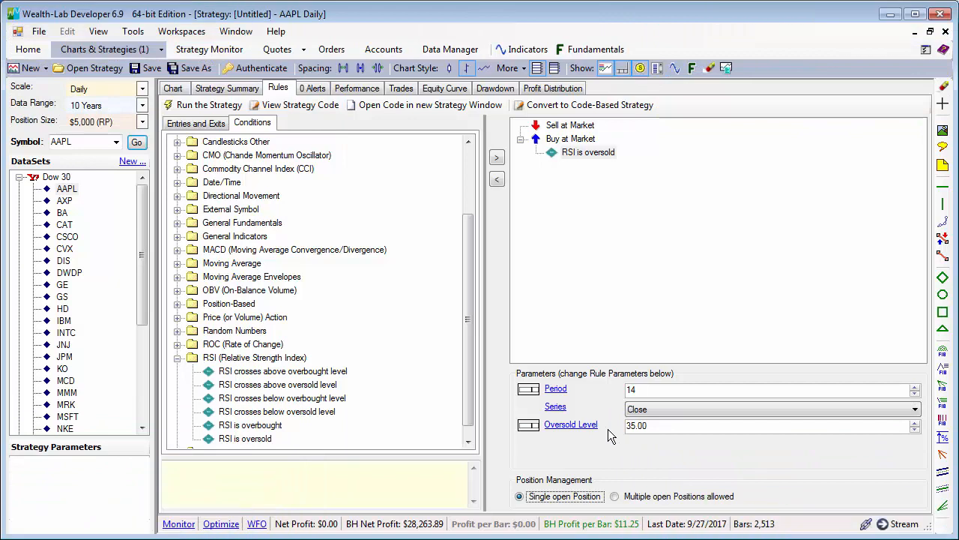
mouse_move(258, 433)
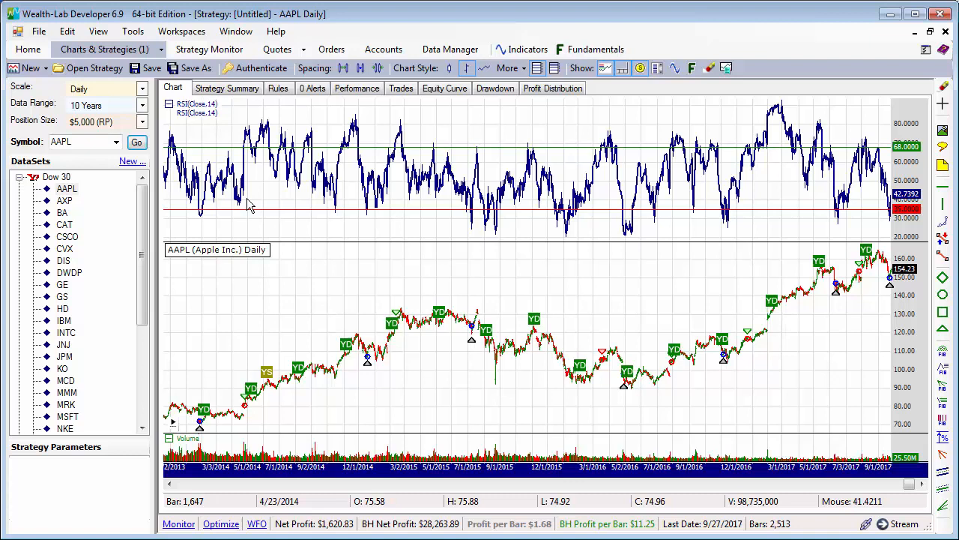
mouse_move(257, 202)
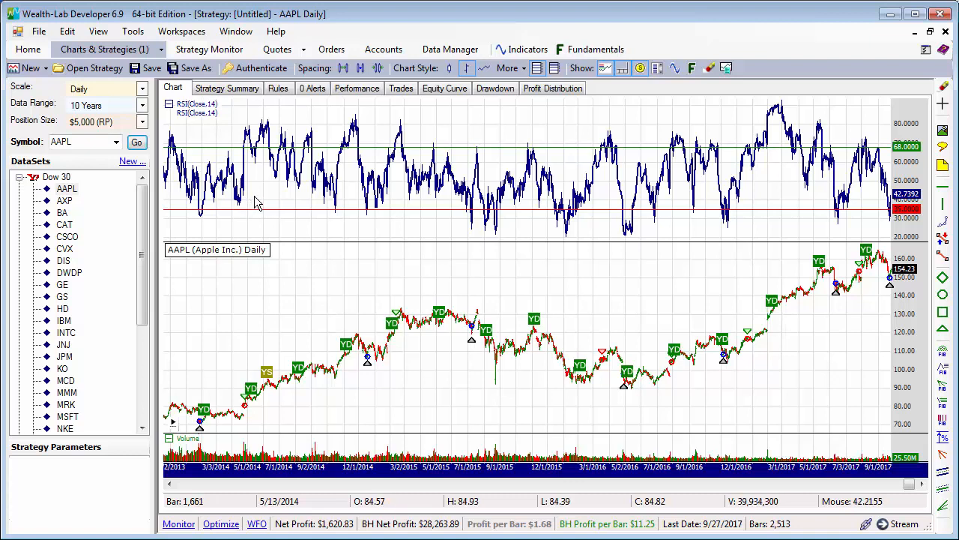
Allow multiple open positions and run the ATR-limit strategy backtest on AAPL
click(278, 88)
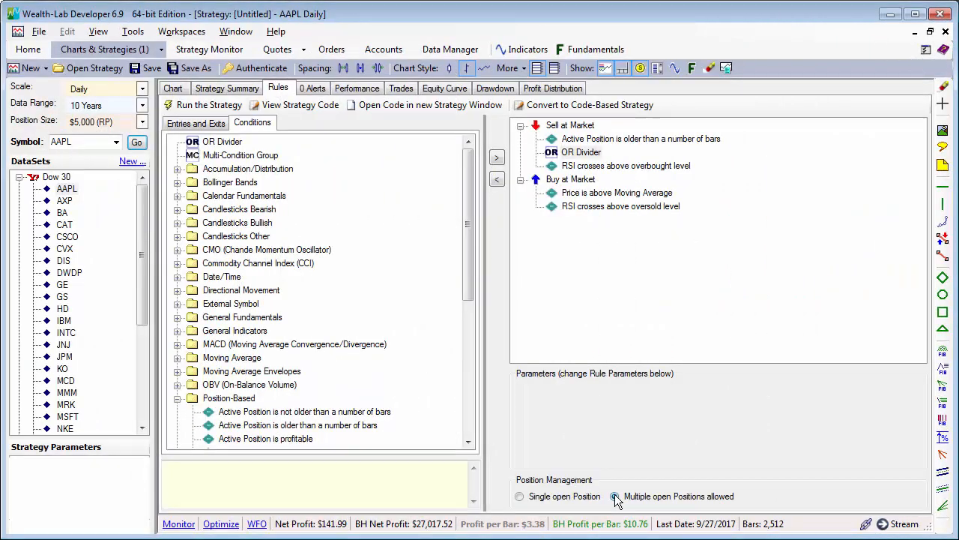
click(615, 495)
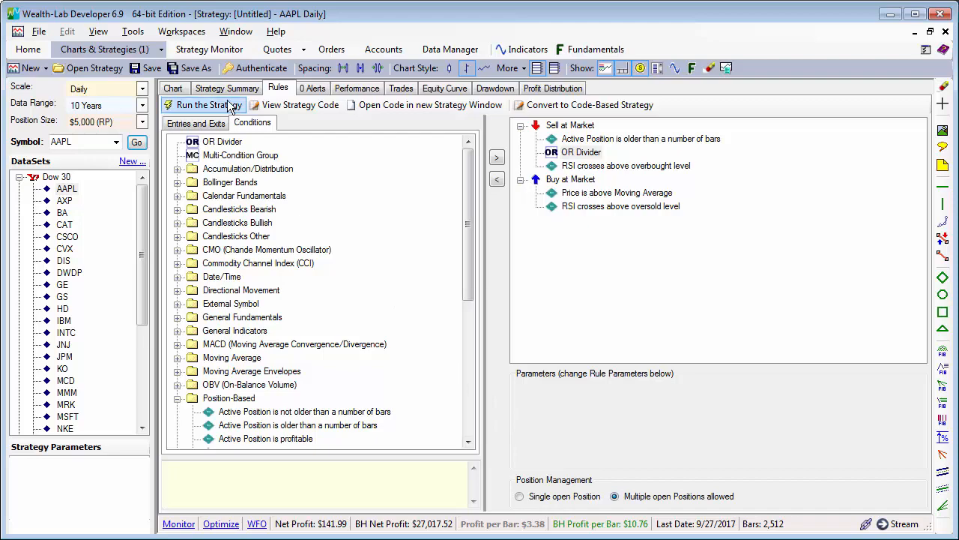
click(203, 105)
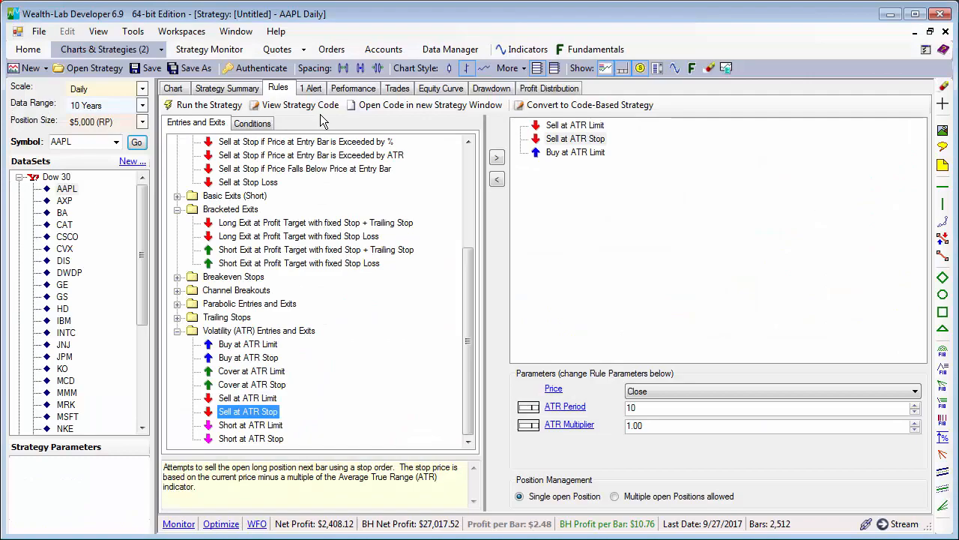
After viewing the ATR chart, rename the RSI periods to 'Period Sell' and 'Period Buy'
click(173, 87)
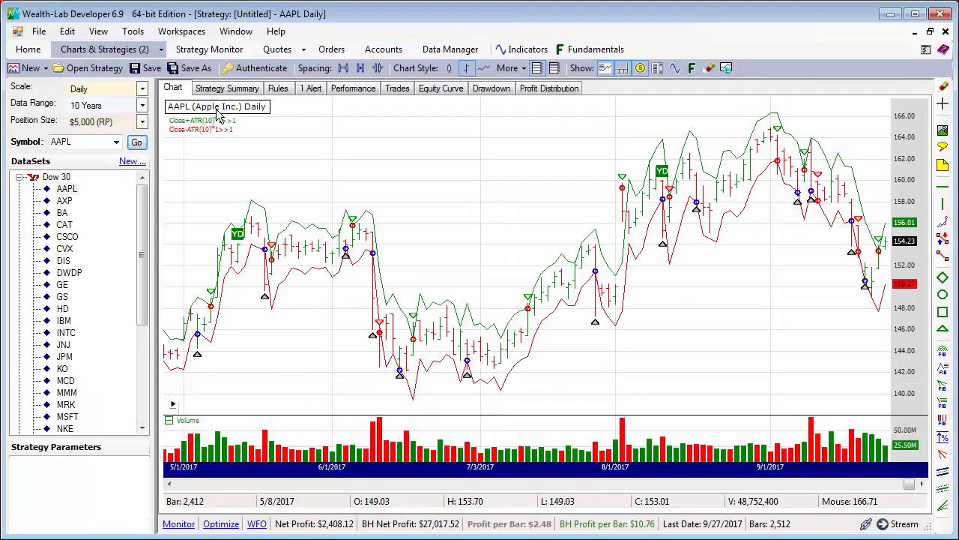
click(278, 87)
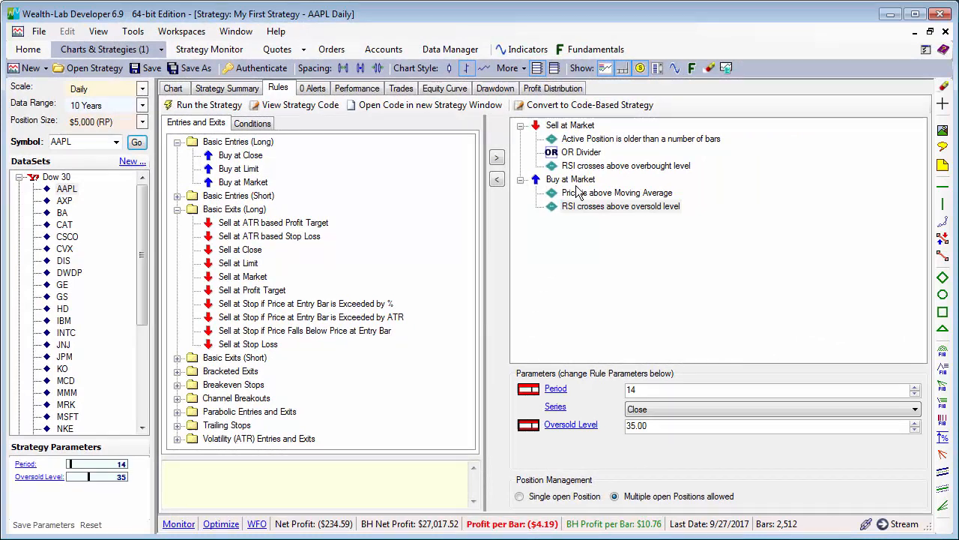
click(625, 164)
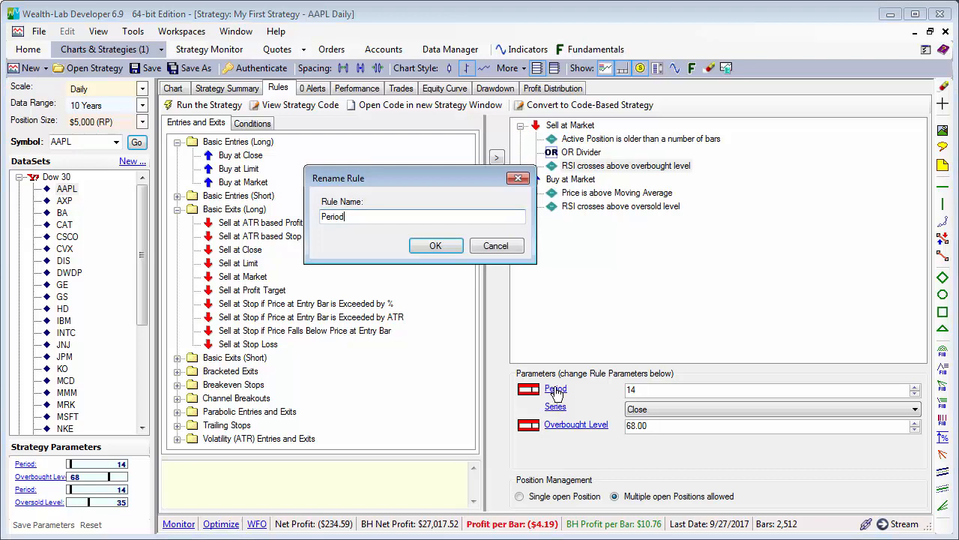
click(436, 245)
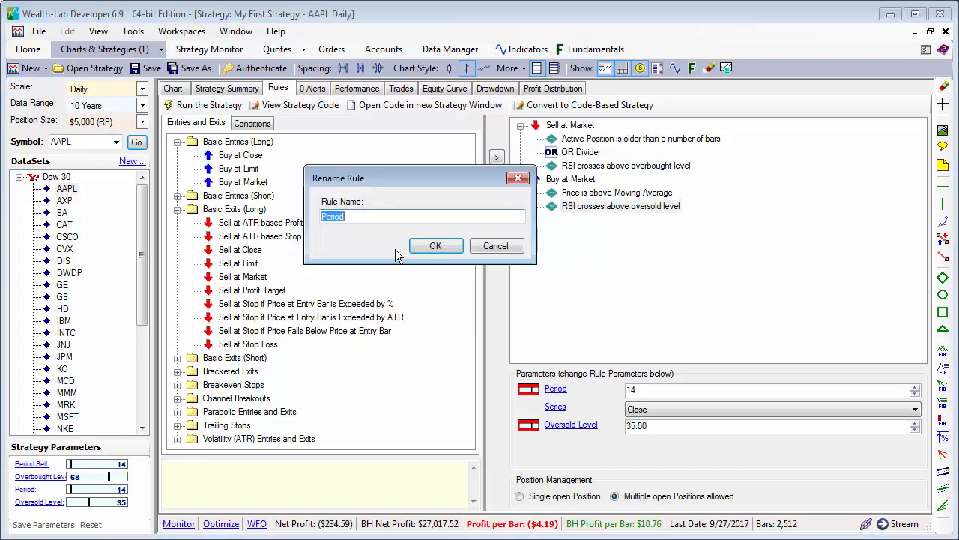
text(Buy)
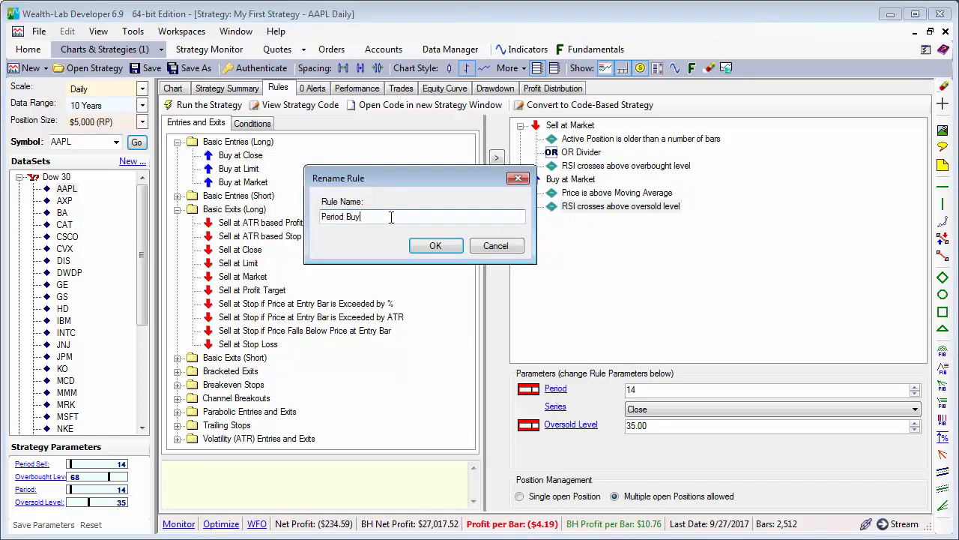
click(435, 246)
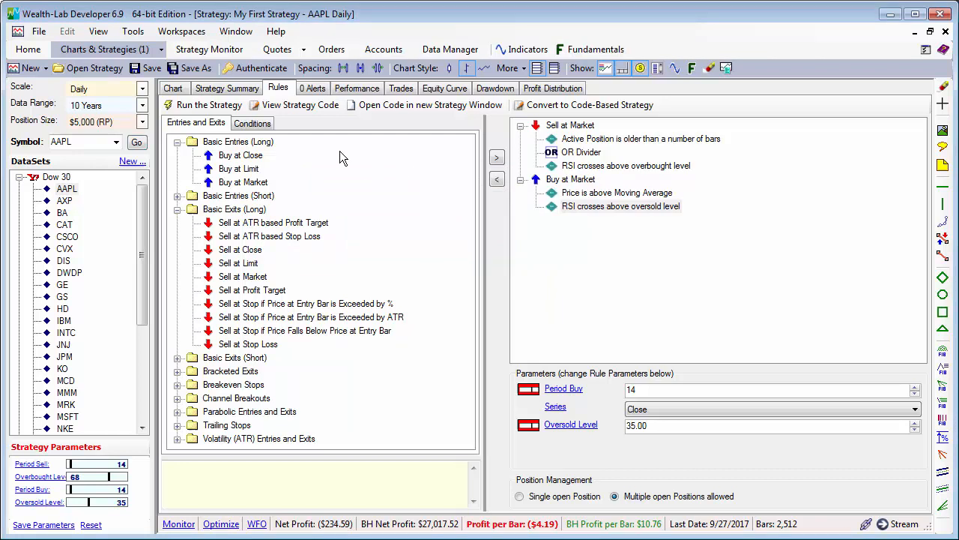
Set Period Sell to 10, silence the parameters tip, and slide the level to 41
click(173, 88)
text(10)
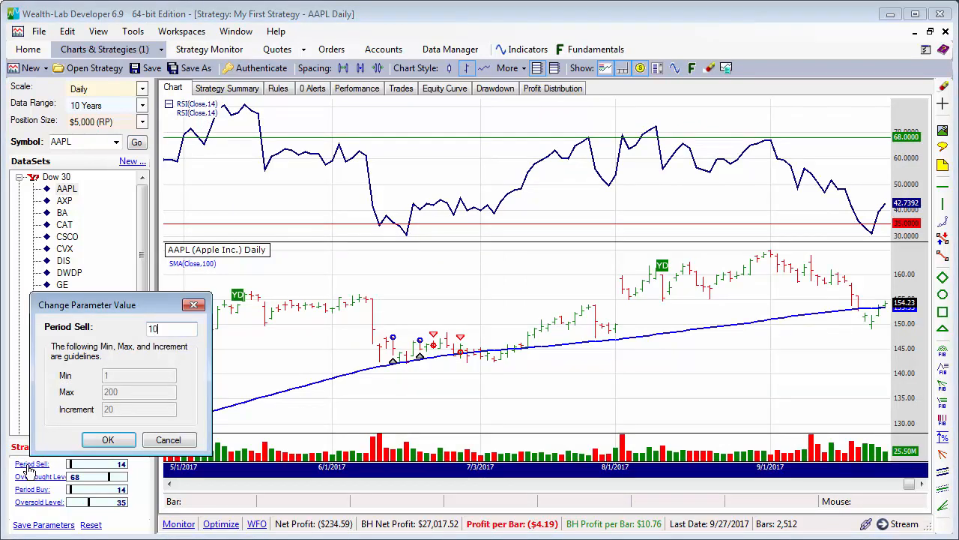
click(108, 439)
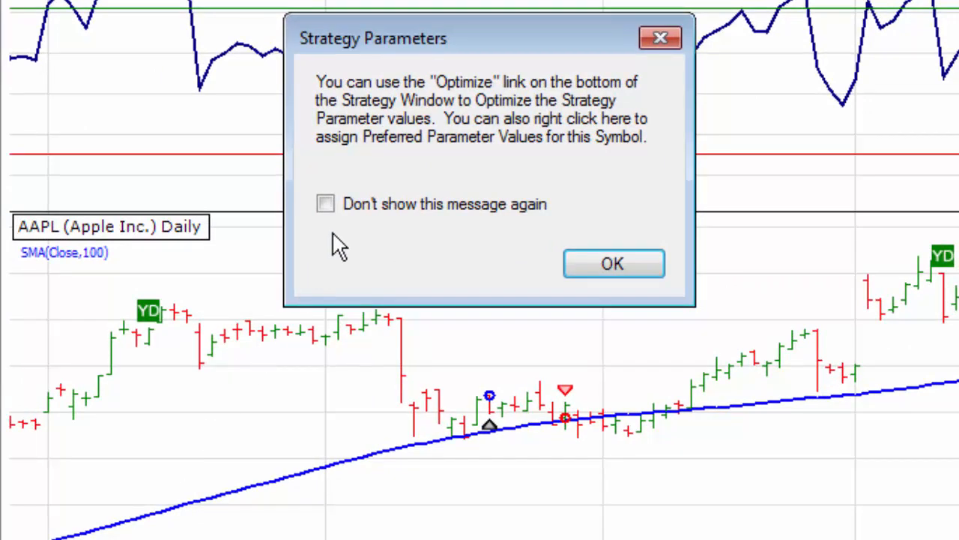
mouse_move(326, 203)
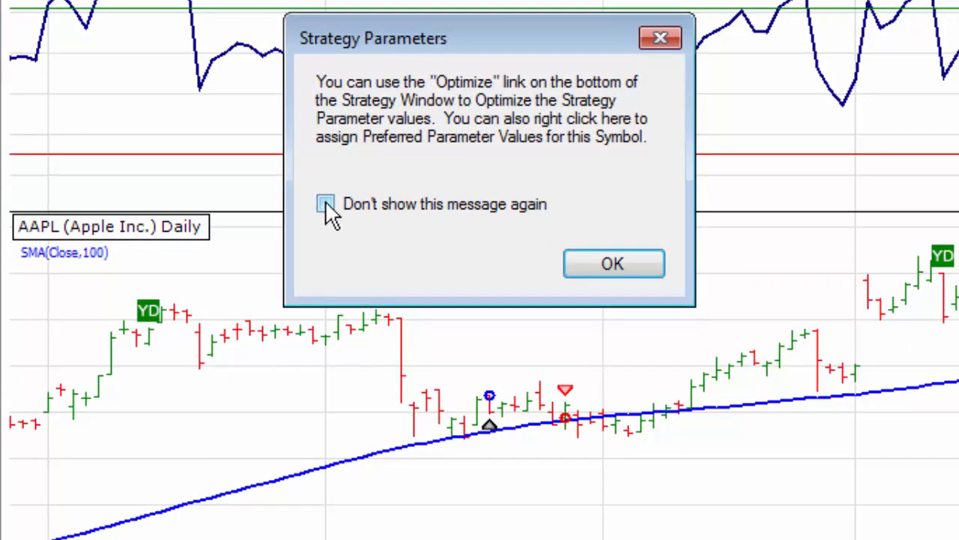
click(325, 203)
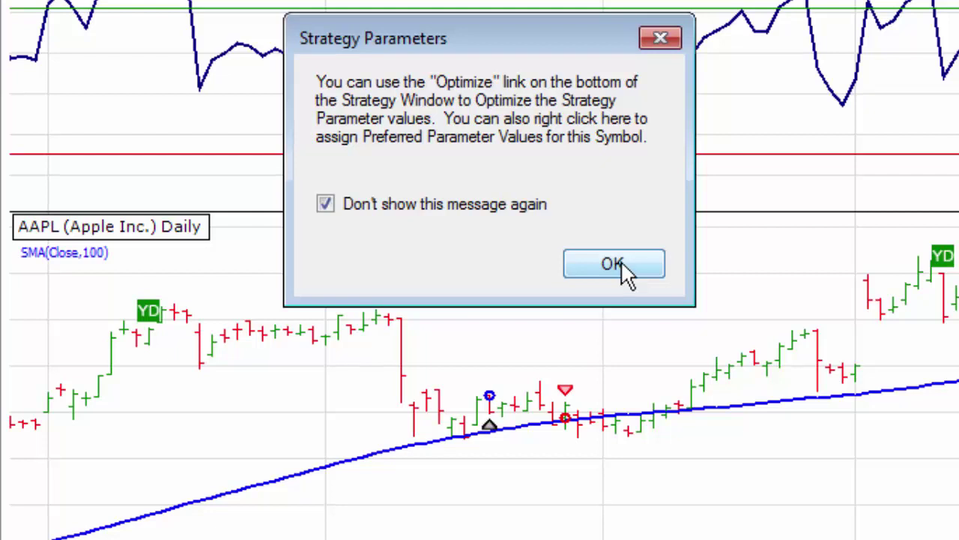
click(613, 263)
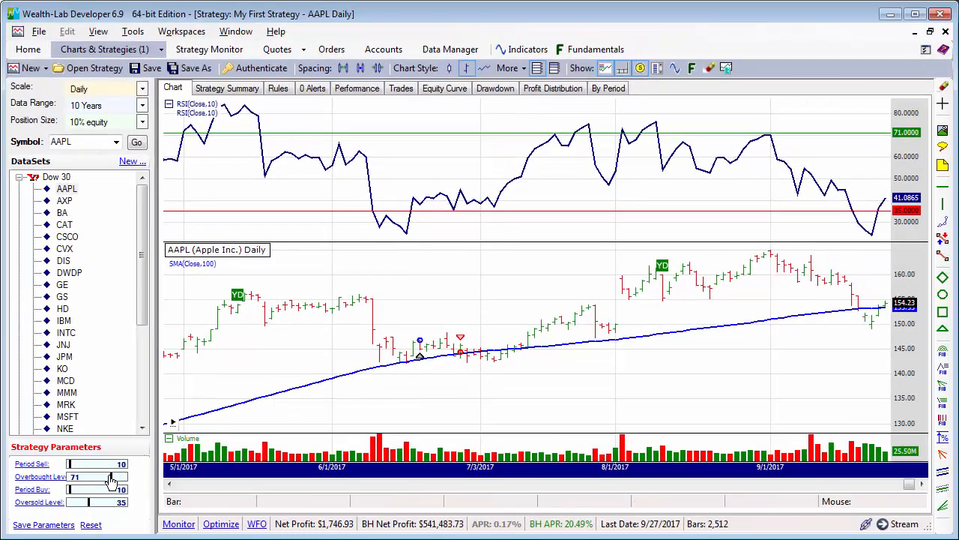
drag(111, 477, 96, 477)
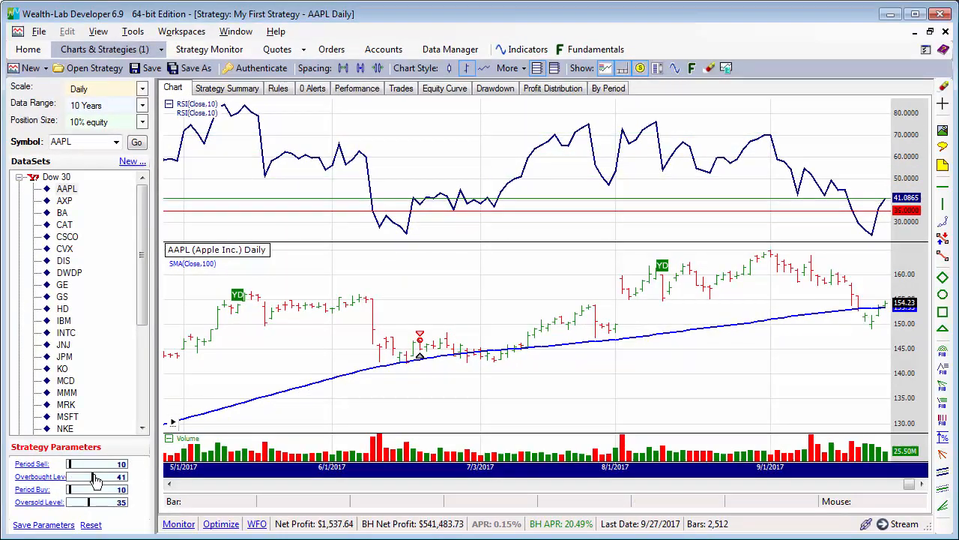
drag(84, 476, 112, 477)
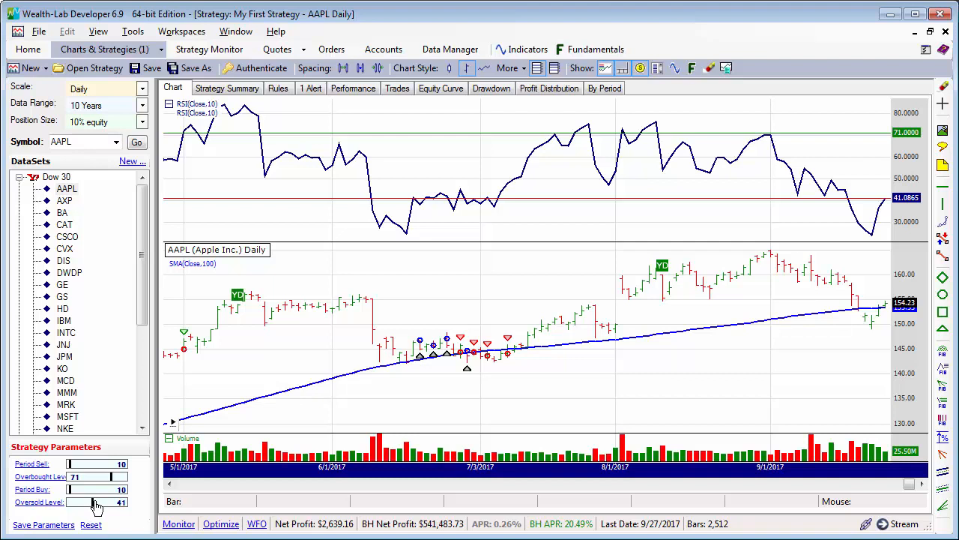
Start a new strategy from rules and pick the Channel Low price for the limit entry
click(28, 48)
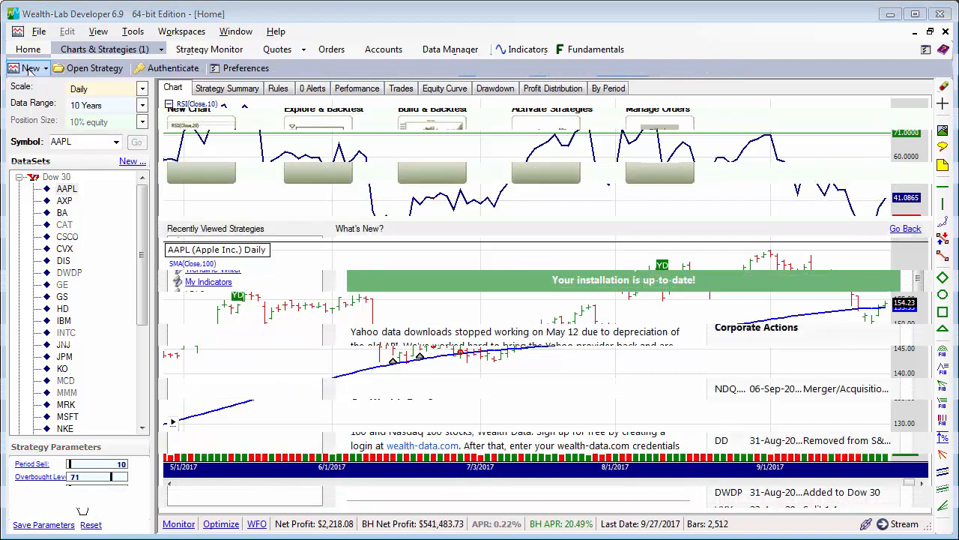
click(30, 68)
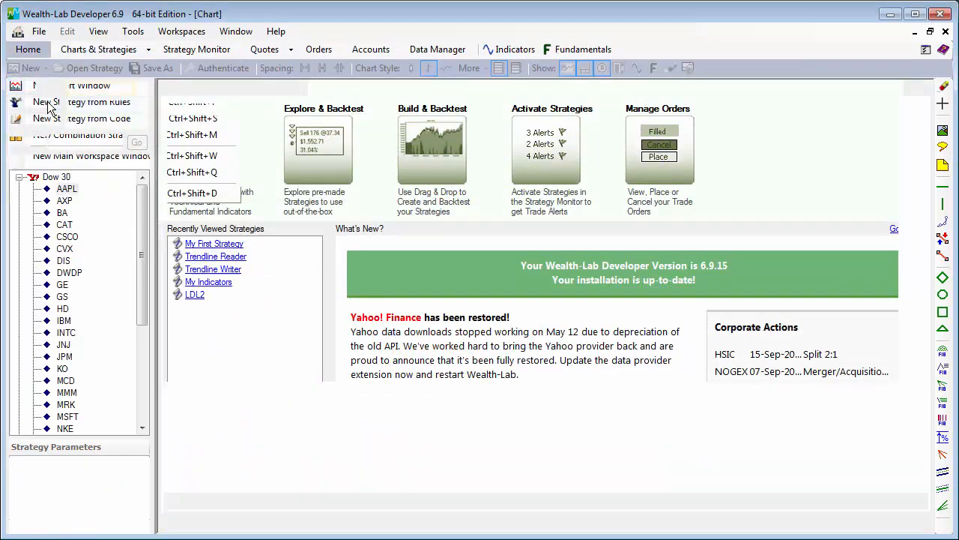
click(69, 102)
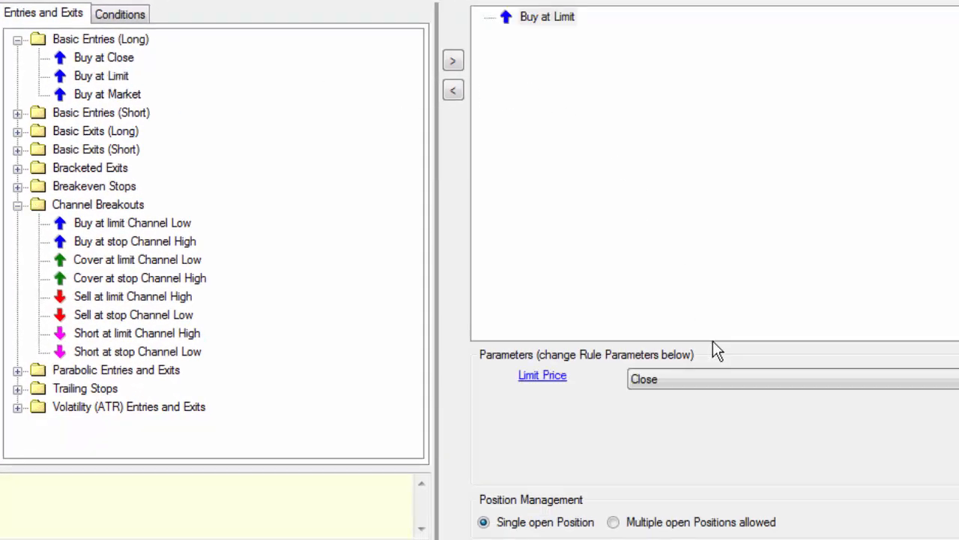
click(787, 379)
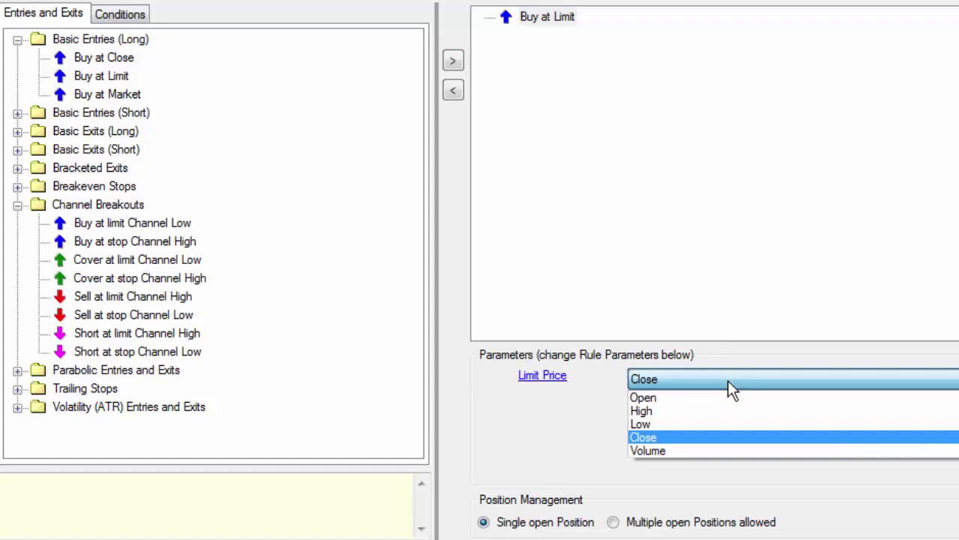
click(642, 437)
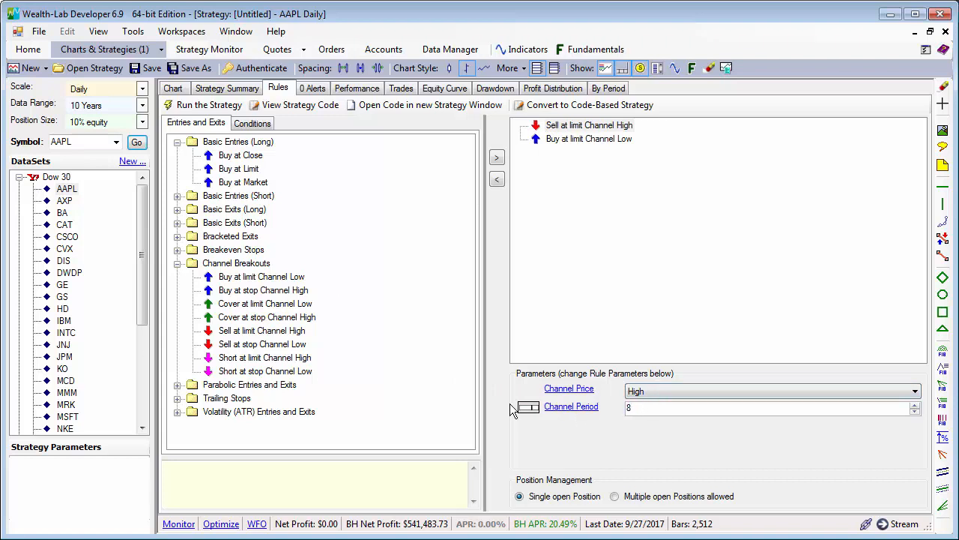
Add a 10% trailing stop exit and pan the AAPL chart to review trades
scroll(down, 3)
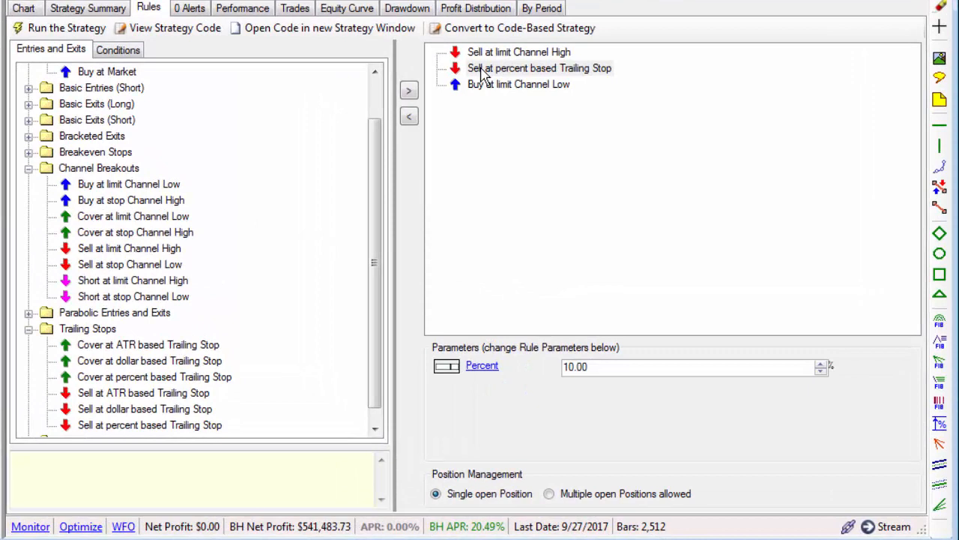
click(23, 8)
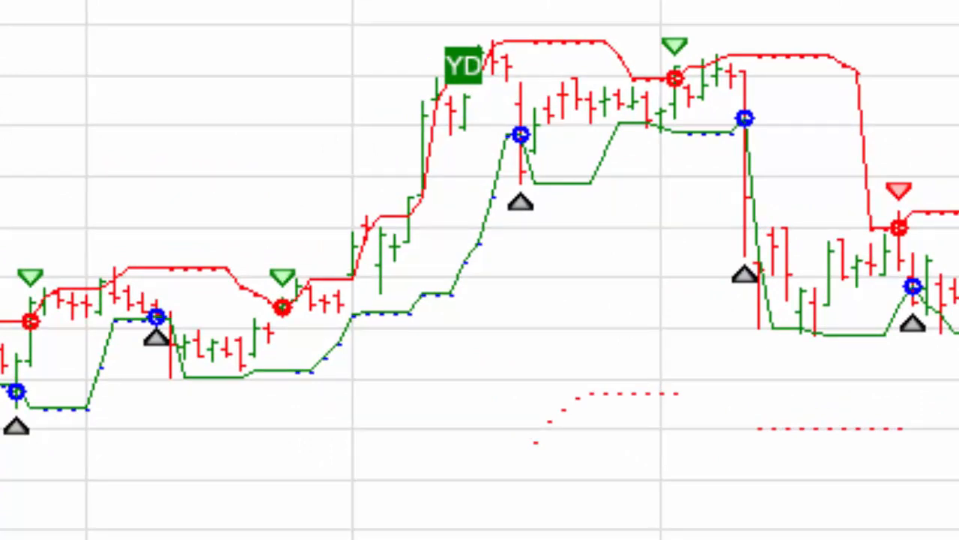
drag(285, 472, 390, 337)
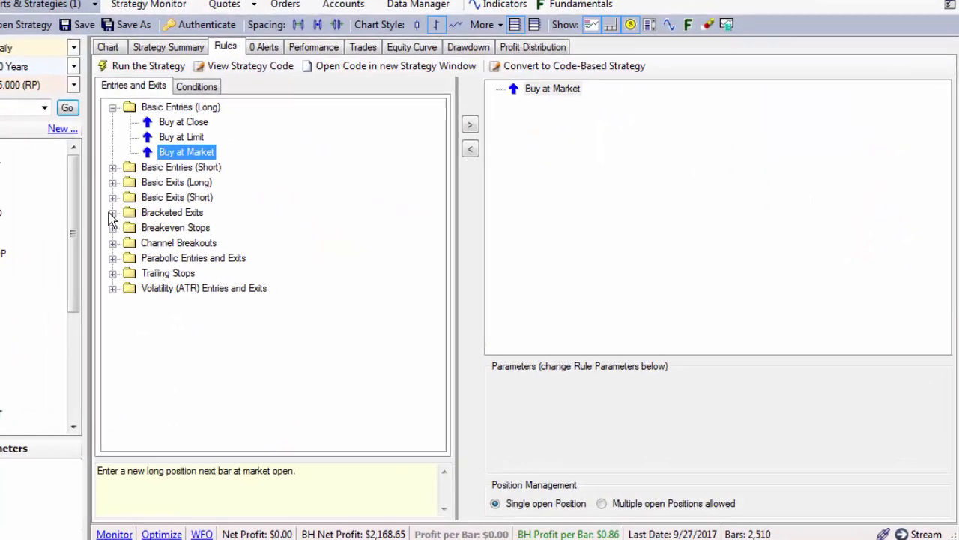
Show the Bracketed Exits rule with its 8% profit target and 5% stop
click(111, 212)
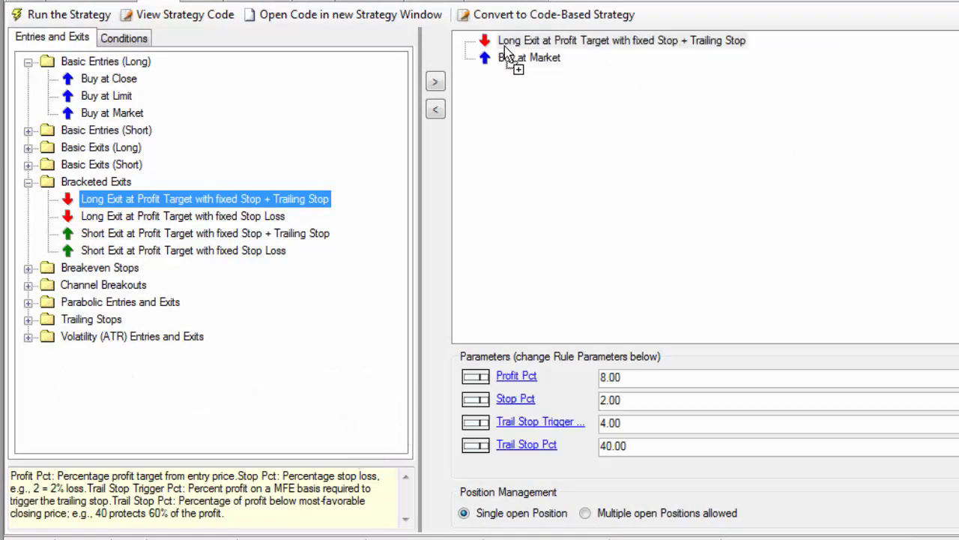
mouse_move(629, 401)
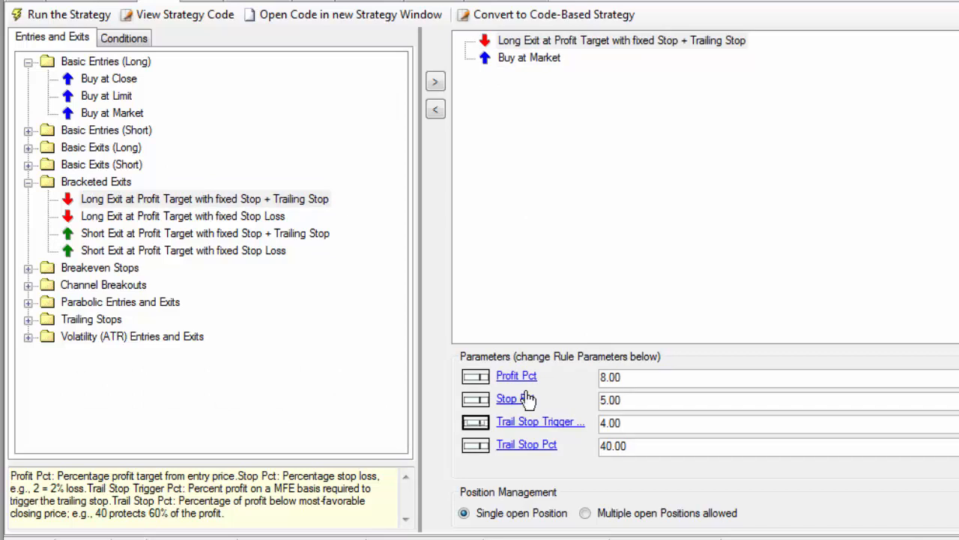
click(124, 37)
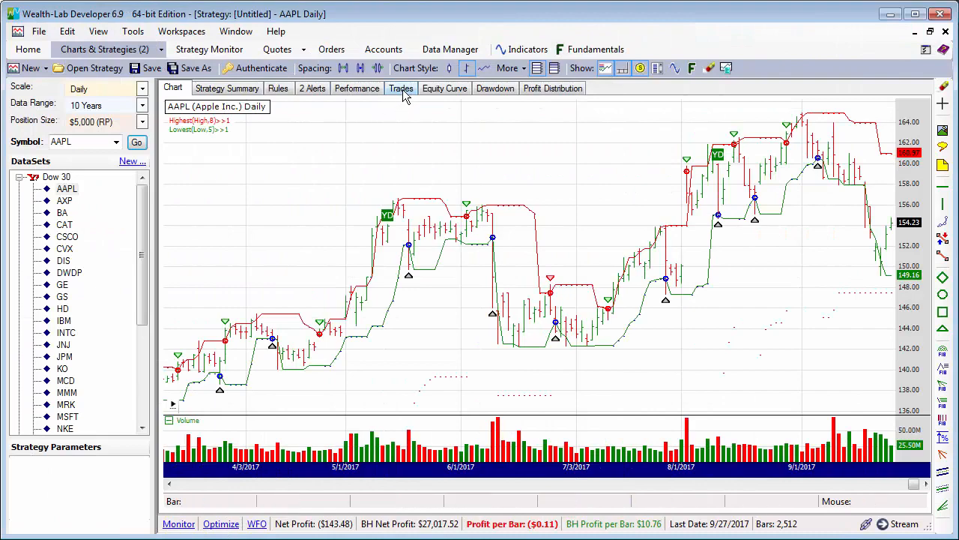
Review the losing backtest's trades and equity curve, then return to the rules
click(401, 88)
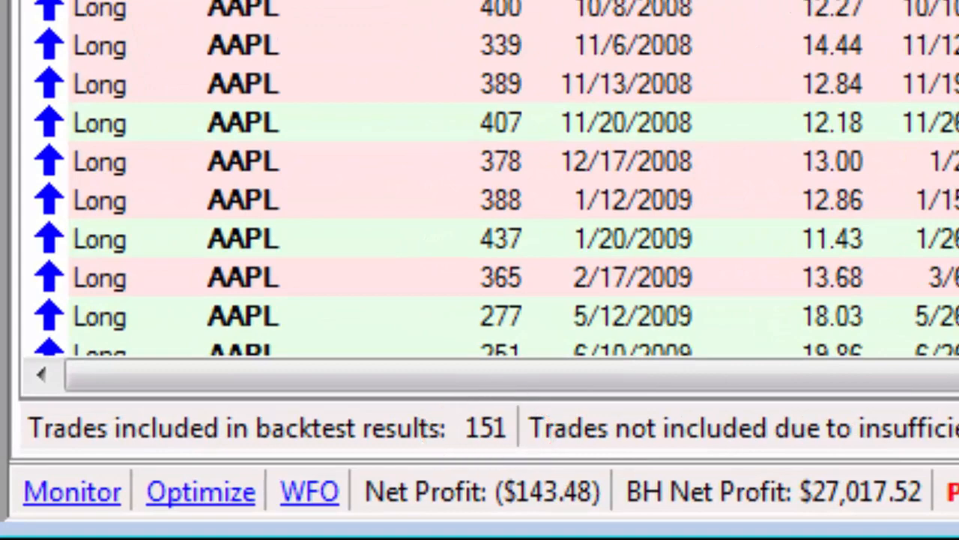
click(444, 87)
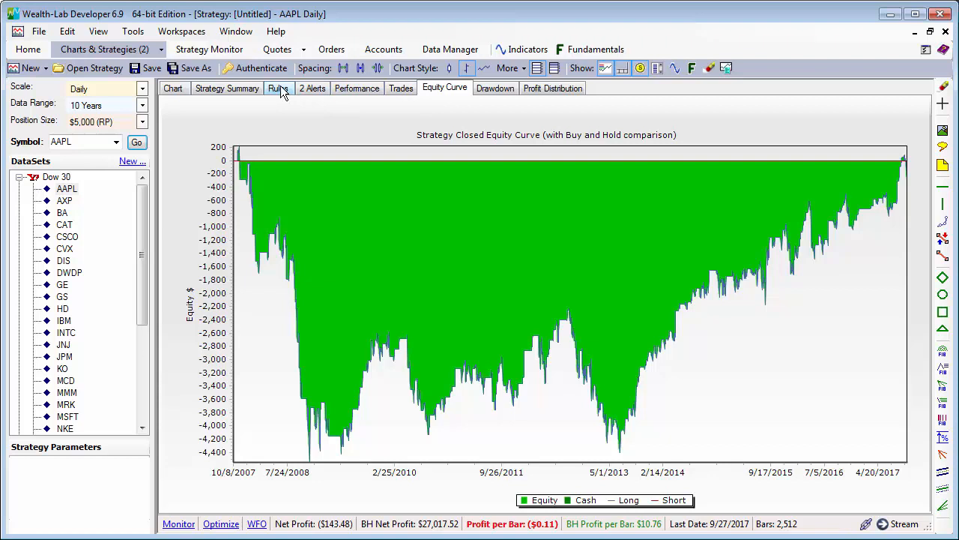
click(278, 88)
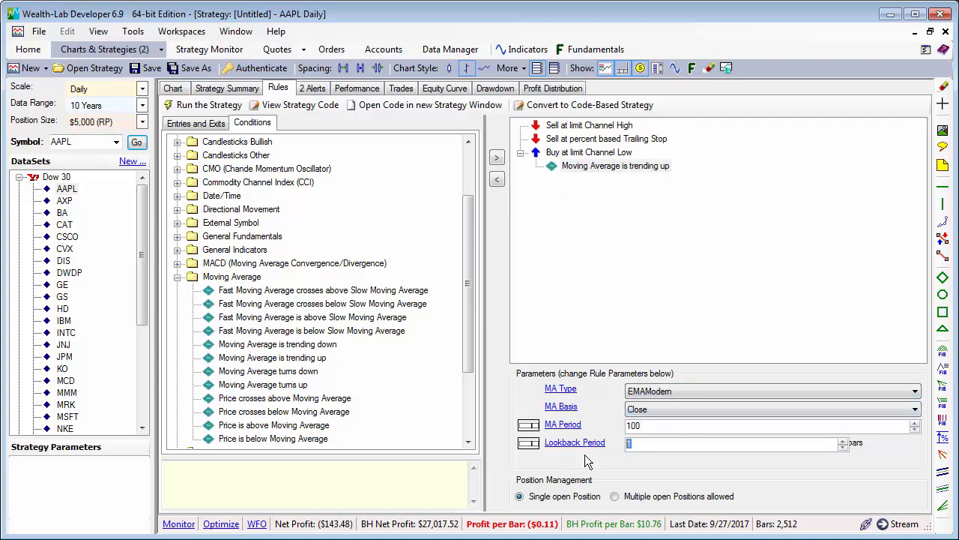
Set the EMA lookback to 5, rerun, and review trades, equity curve and chart
text(5)
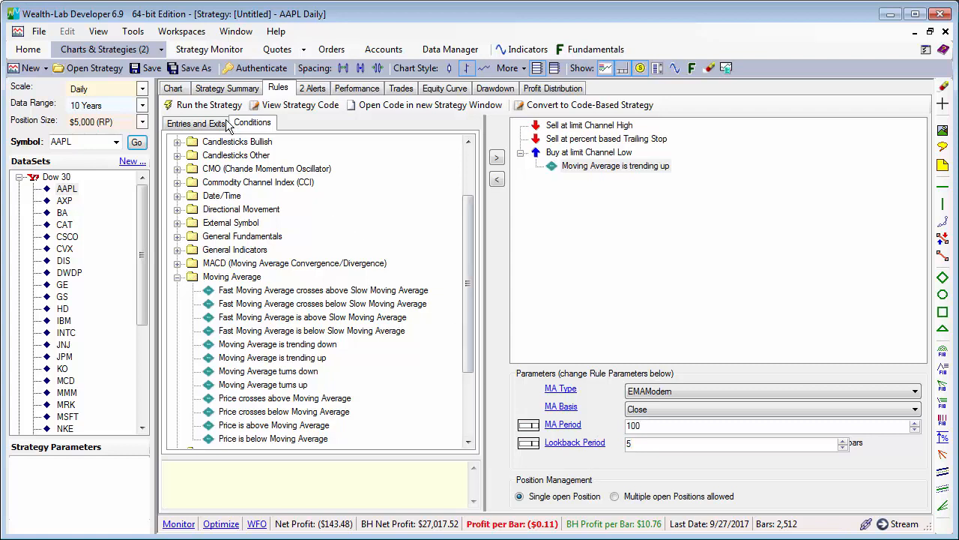
click(173, 88)
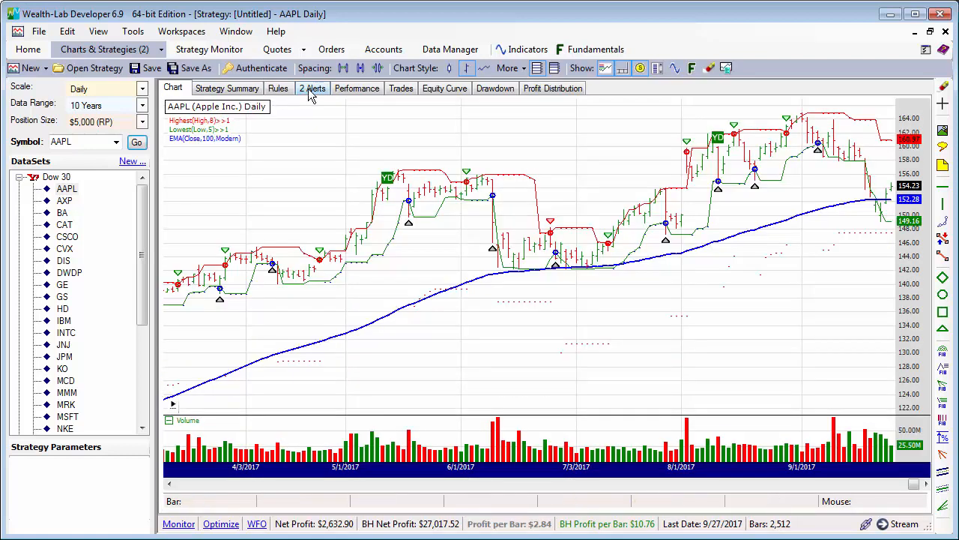
click(401, 87)
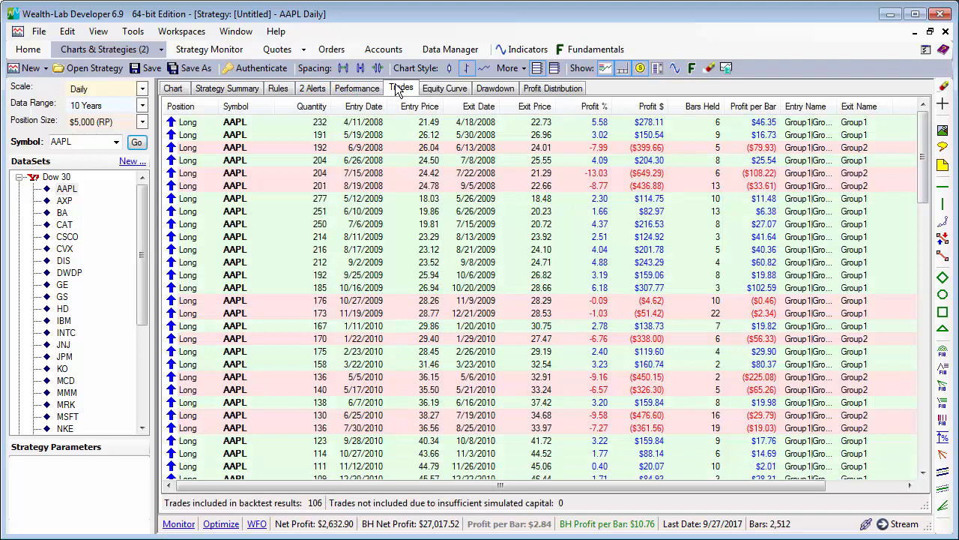
click(444, 87)
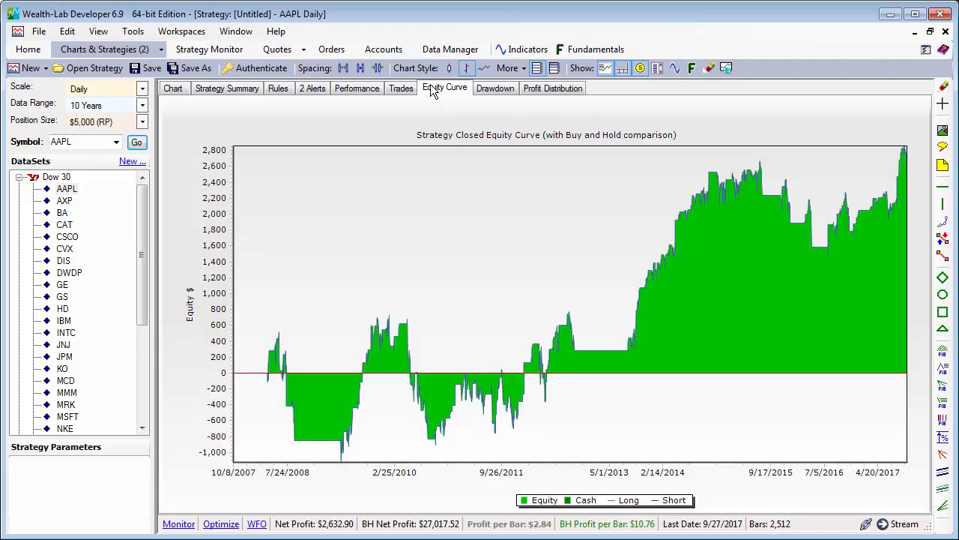
click(173, 87)
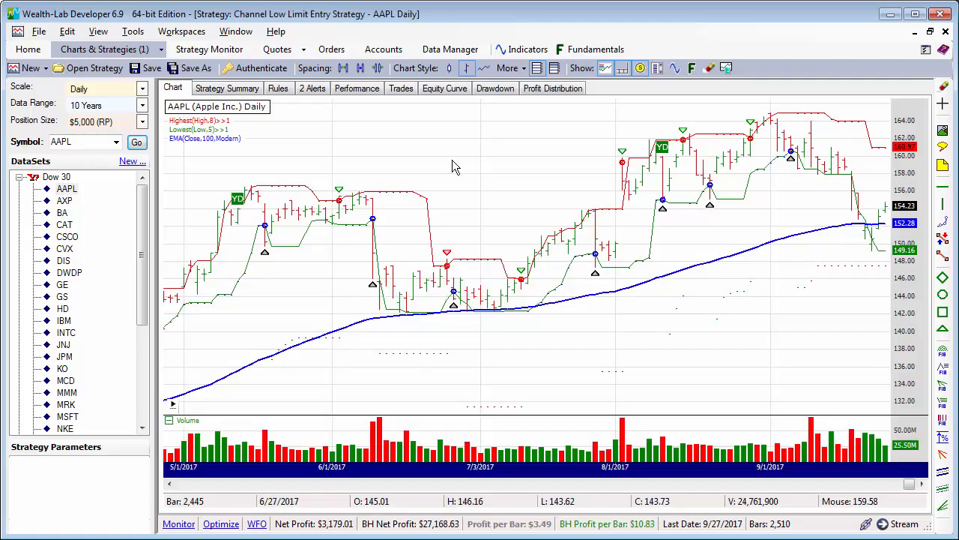
From the Rules tab, begin converting the channel strategy to code
click(278, 88)
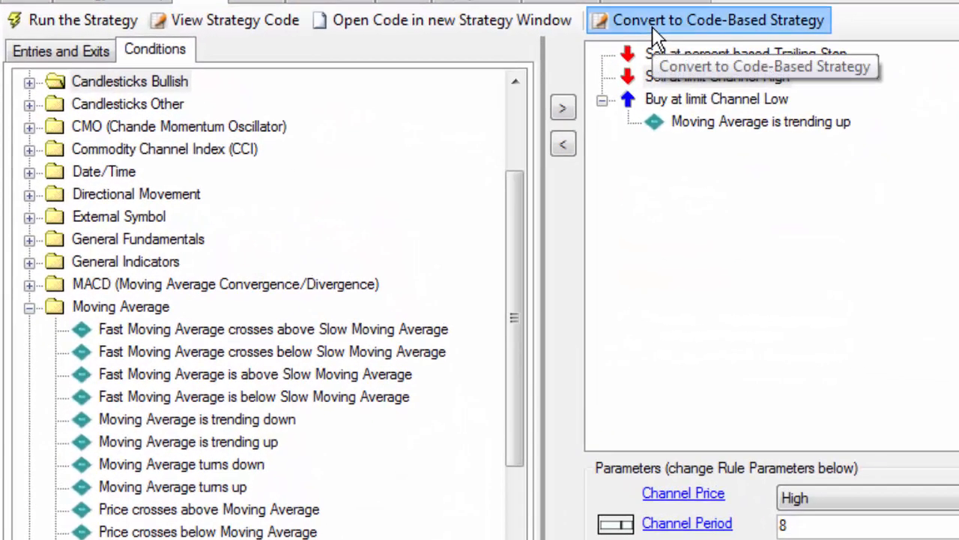
click(716, 20)
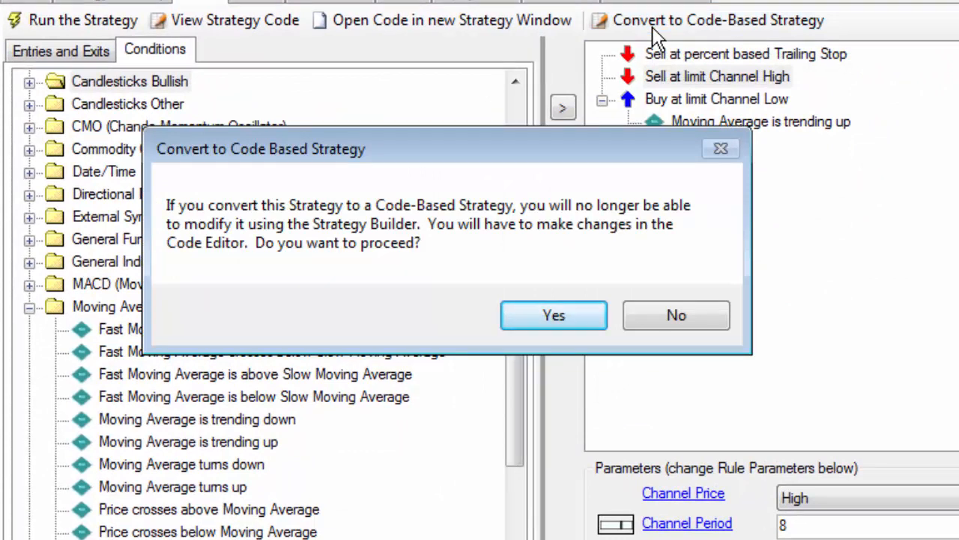